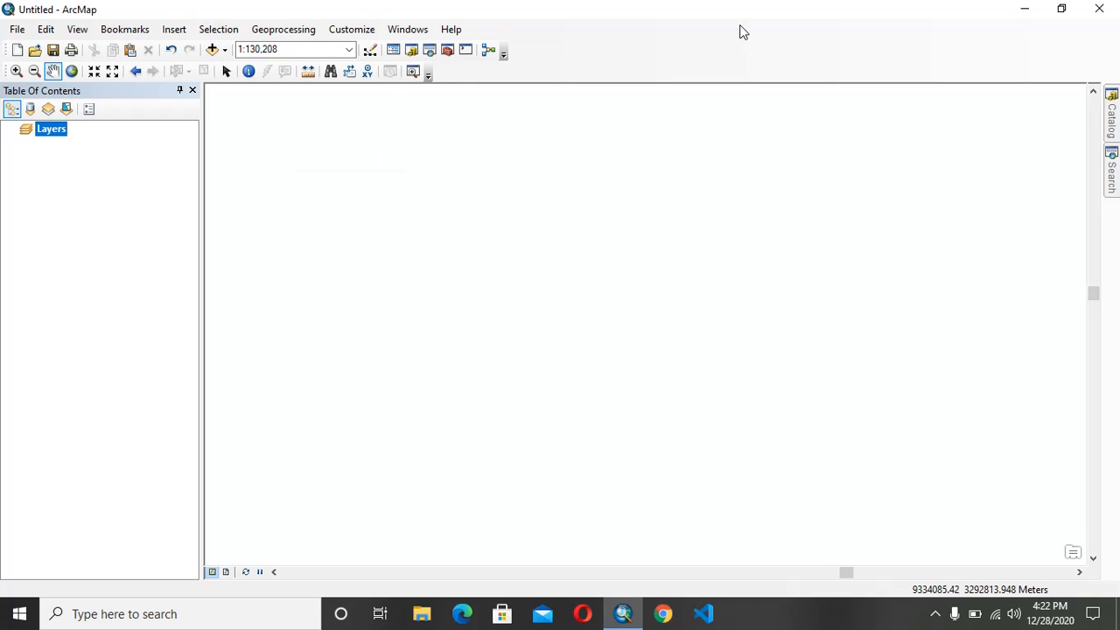
{"action": "mouse_move", "coordinate": [563, 49]}
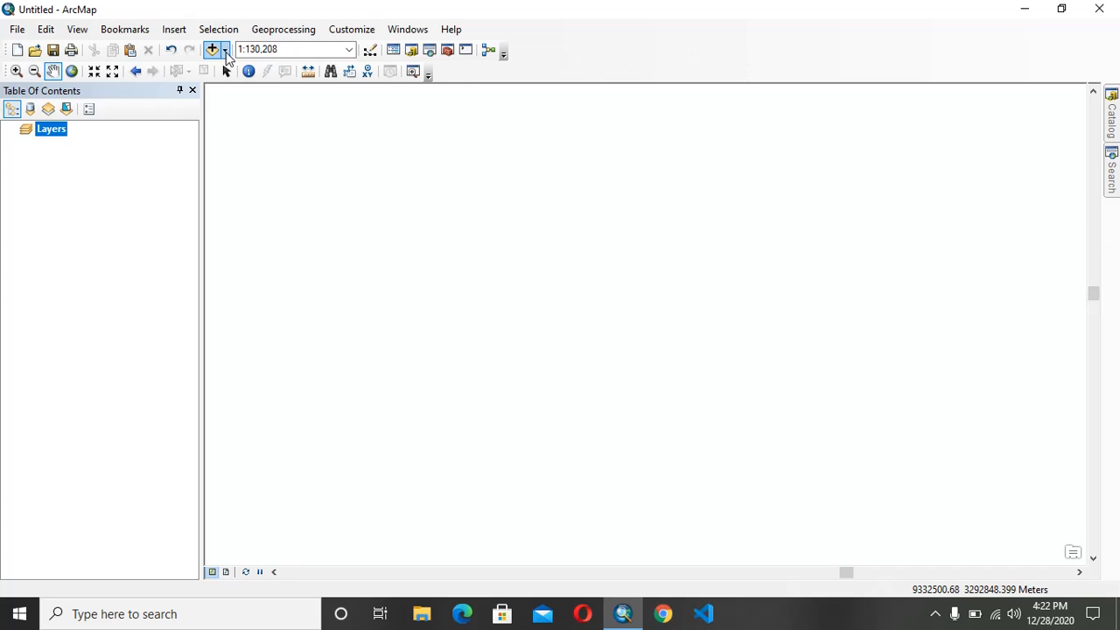
Add the World Imagery basemap with its reference labels layer from the basemap gallery
{"action": "left_click", "coordinate": [225, 49]}
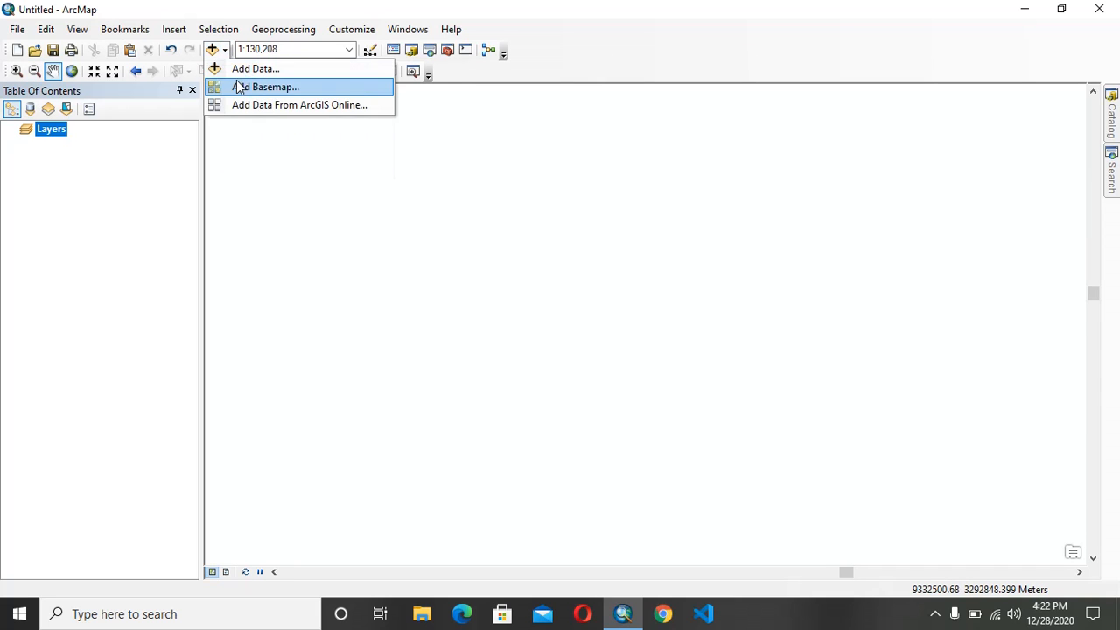
{"action": "left_click", "coordinate": [272, 87]}
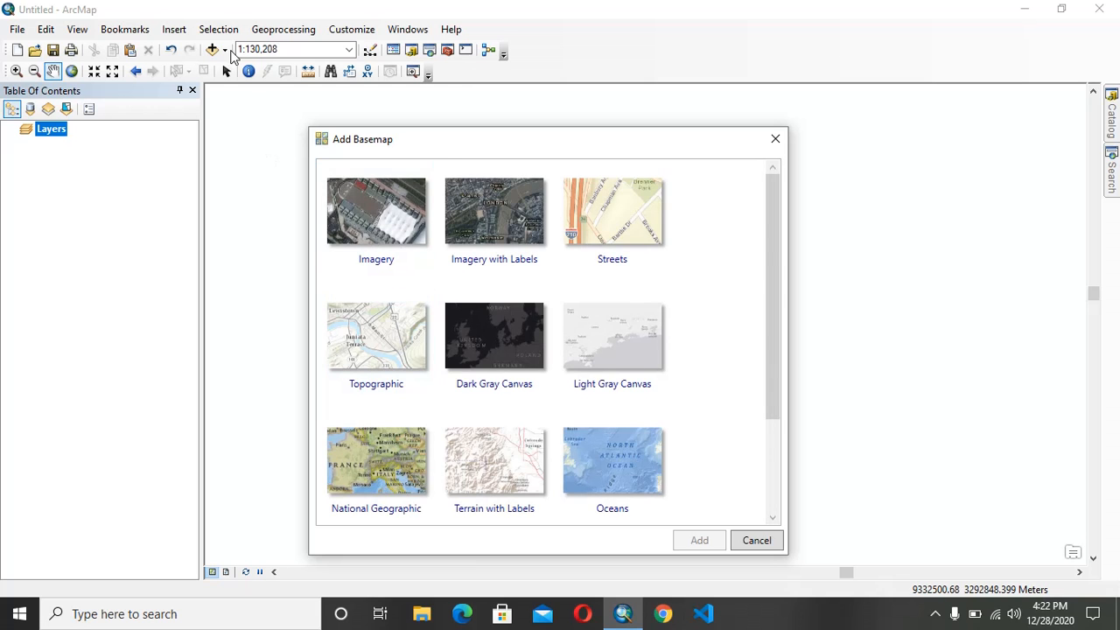
{"action": "scroll", "scroll_direction": "down", "scroll_amount": 3}
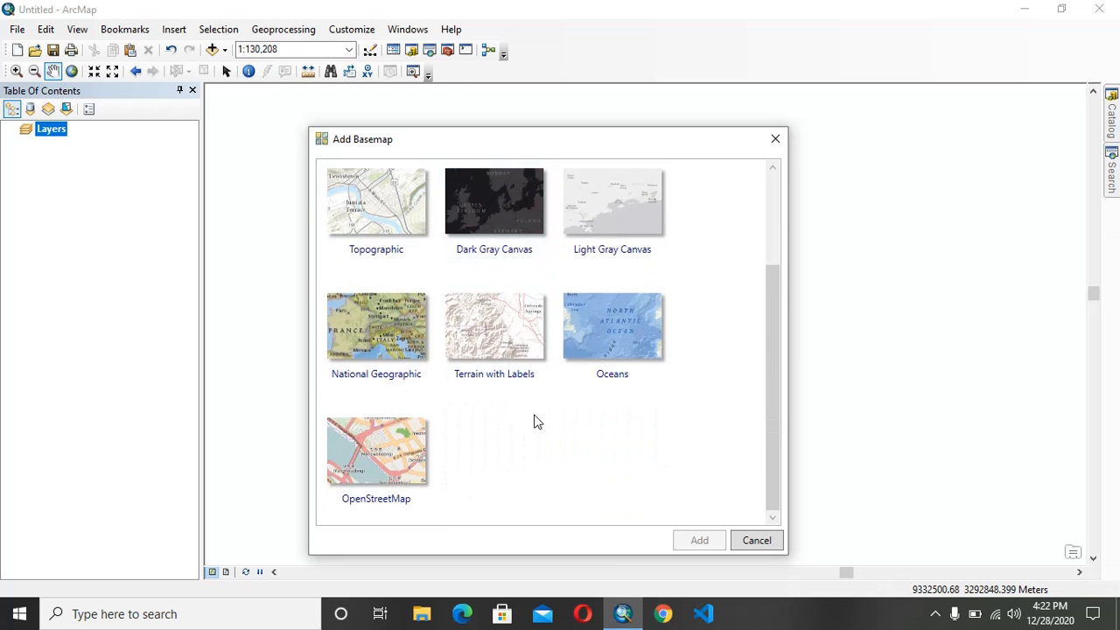
{"action": "scroll", "scroll_direction": "up", "scroll_amount": 3}
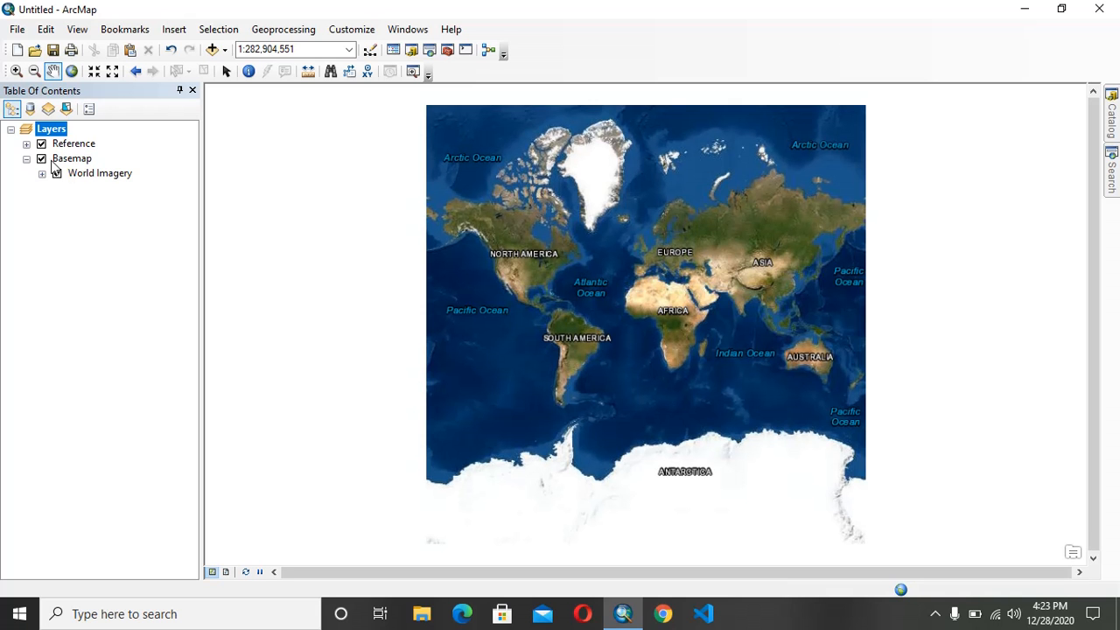
{"action": "mouse_move", "coordinate": [750, 308]}
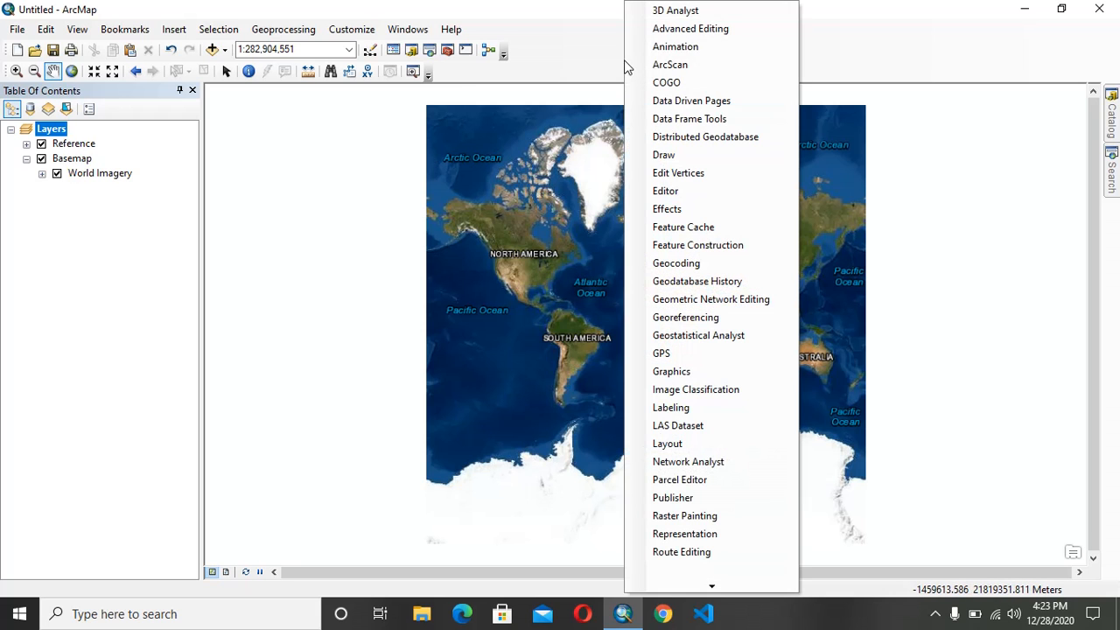
{"action": "mouse_move", "coordinate": [676, 262]}
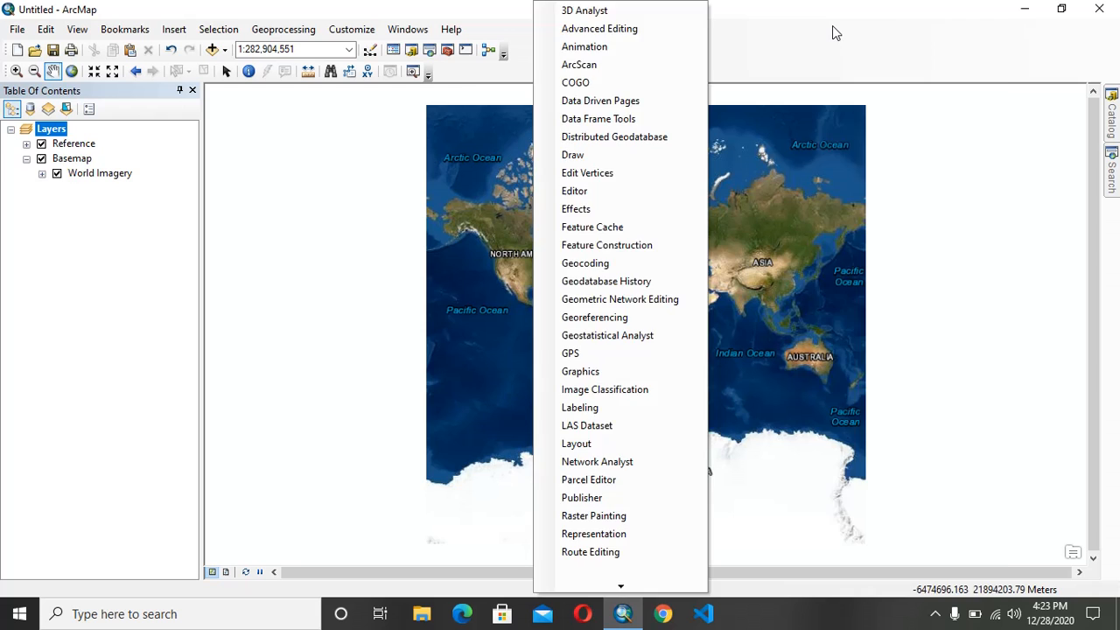
{"action": "mouse_move", "coordinate": [905, 245]}
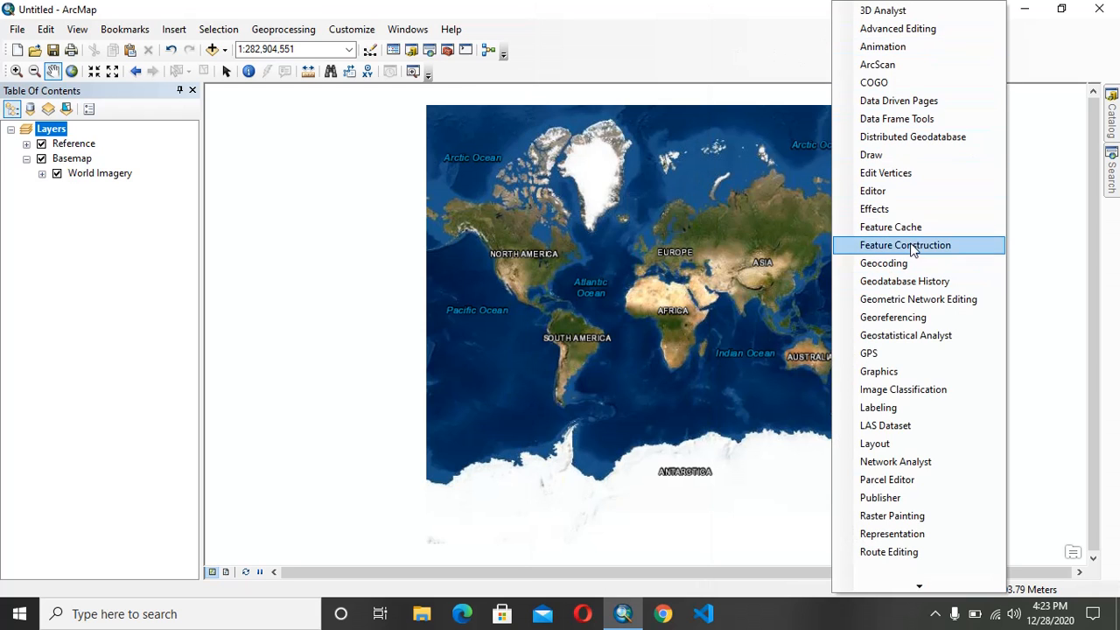
Show the Geocoding toolbar and open its address locator list
{"action": "left_click", "coordinate": [883, 263]}
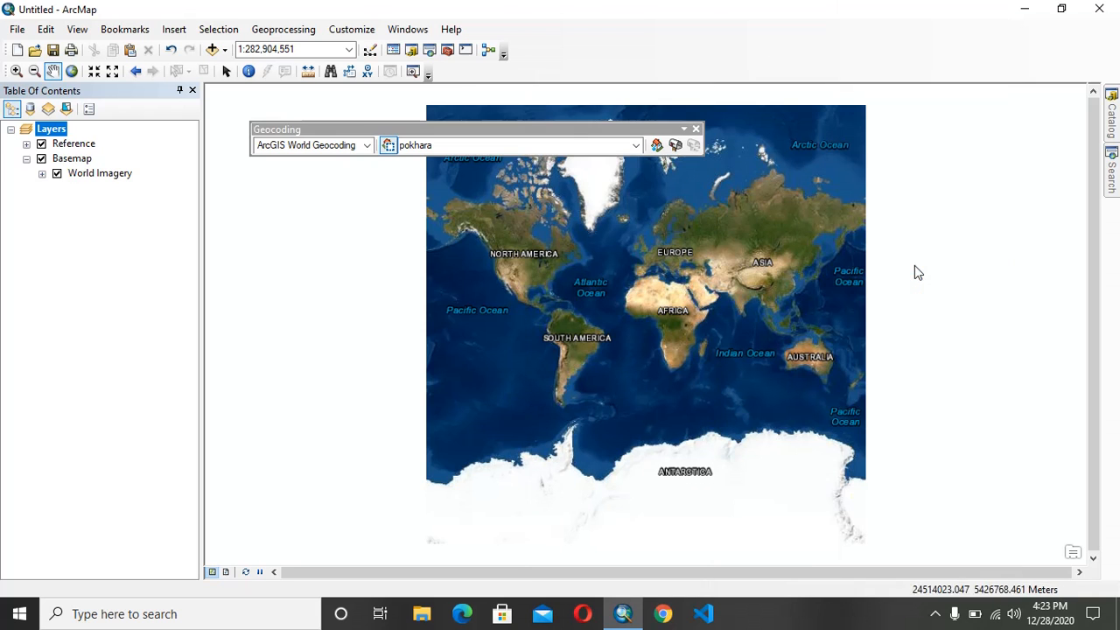
{"action": "mouse_move", "coordinate": [486, 138]}
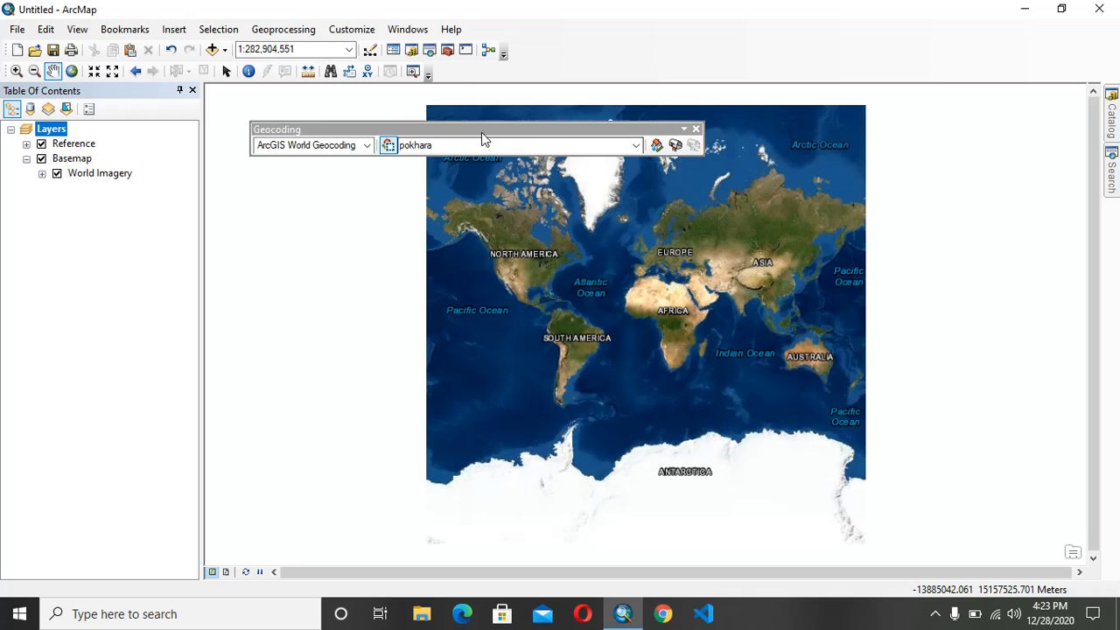
{"action": "left_click", "coordinate": [352, 127]}
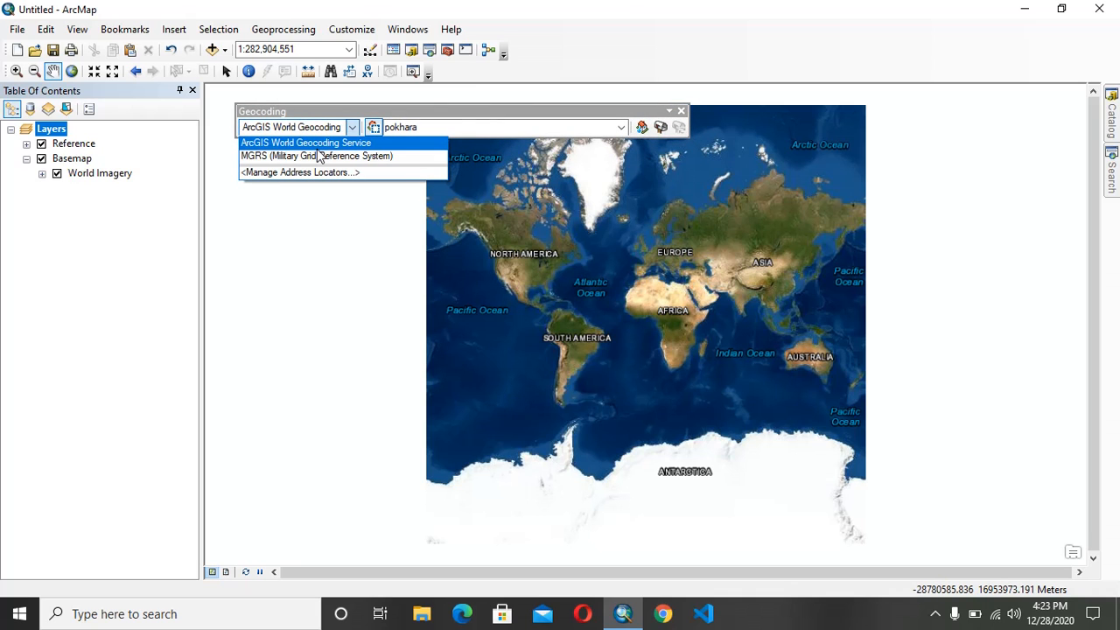
{"action": "mouse_move", "coordinate": [317, 156]}
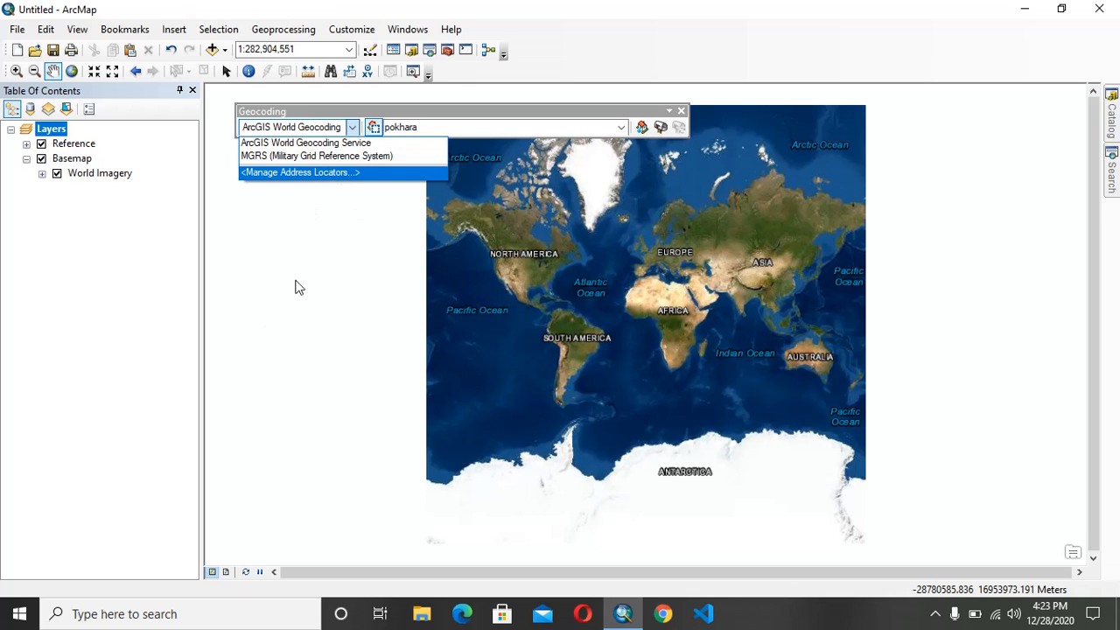
{"action": "mouse_move", "coordinate": [305, 143]}
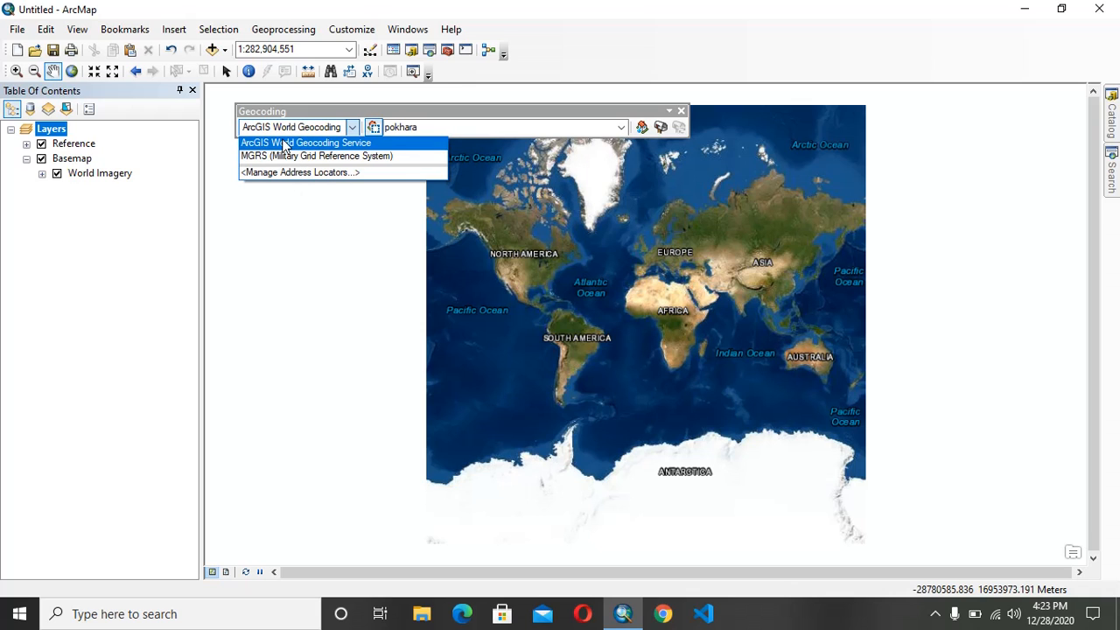
Search 'pokhara' with the ArcGIS World Geocoding Service to zoom to Pokhara and Fewa Lake
{"action": "left_click", "coordinate": [306, 142]}
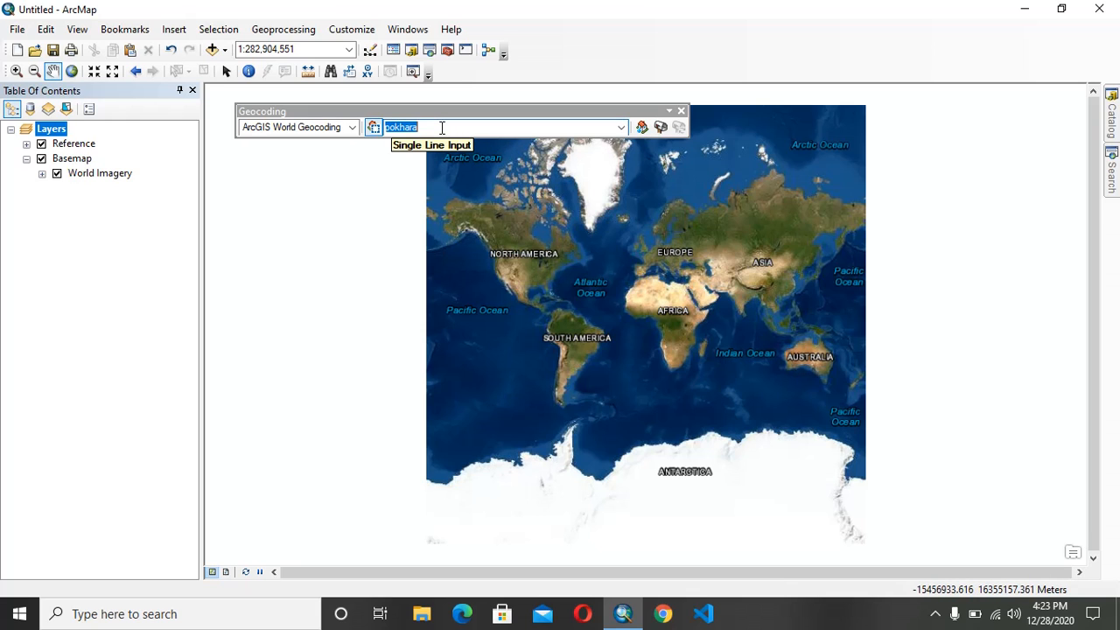
{"action": "type", "text": "p"}
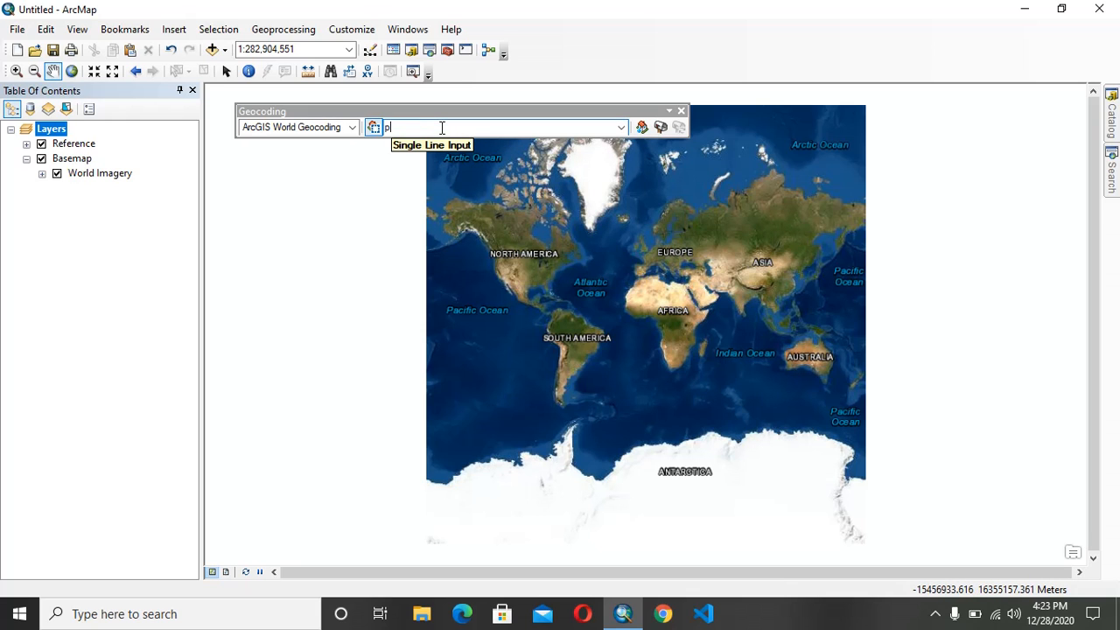
{"action": "type", "text": "okhara"}
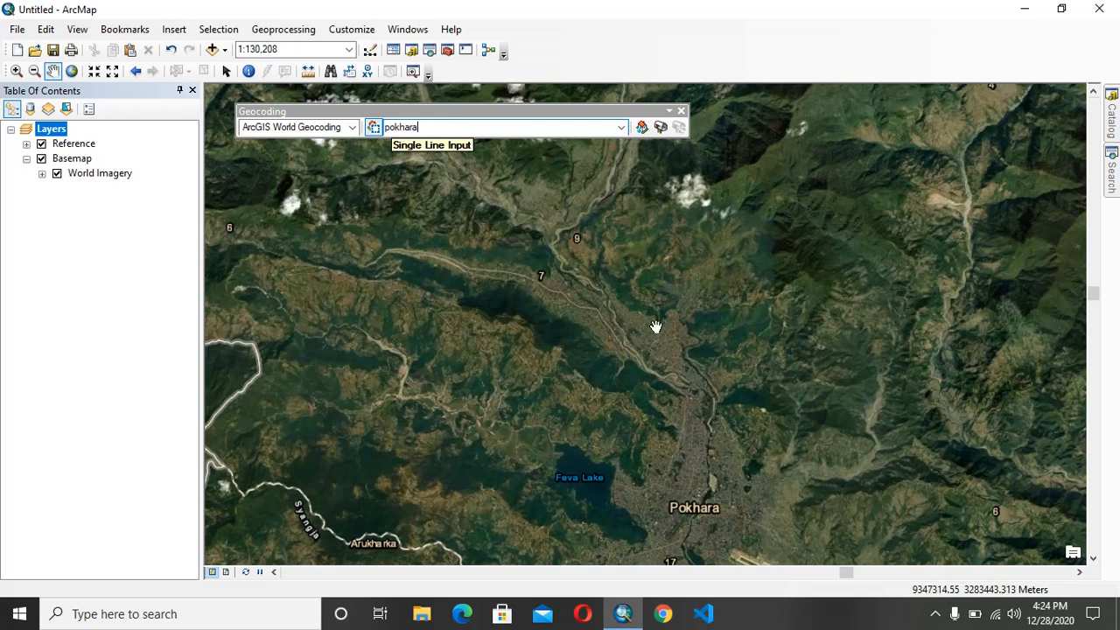
{"action": "mouse_move", "coordinate": [494, 153]}
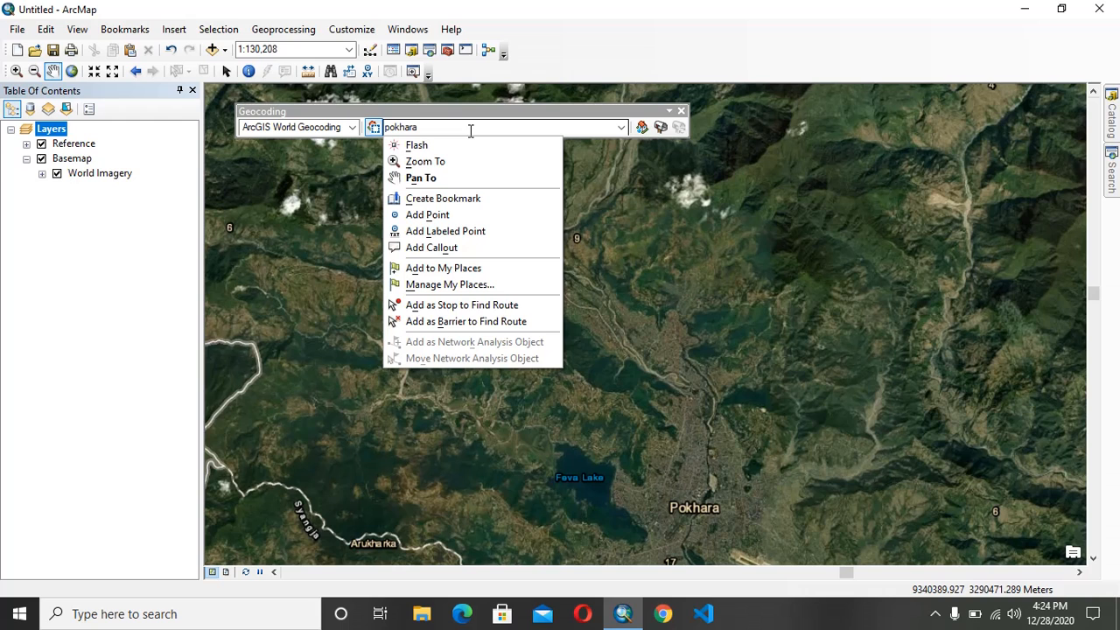
{"action": "mouse_move", "coordinate": [471, 145]}
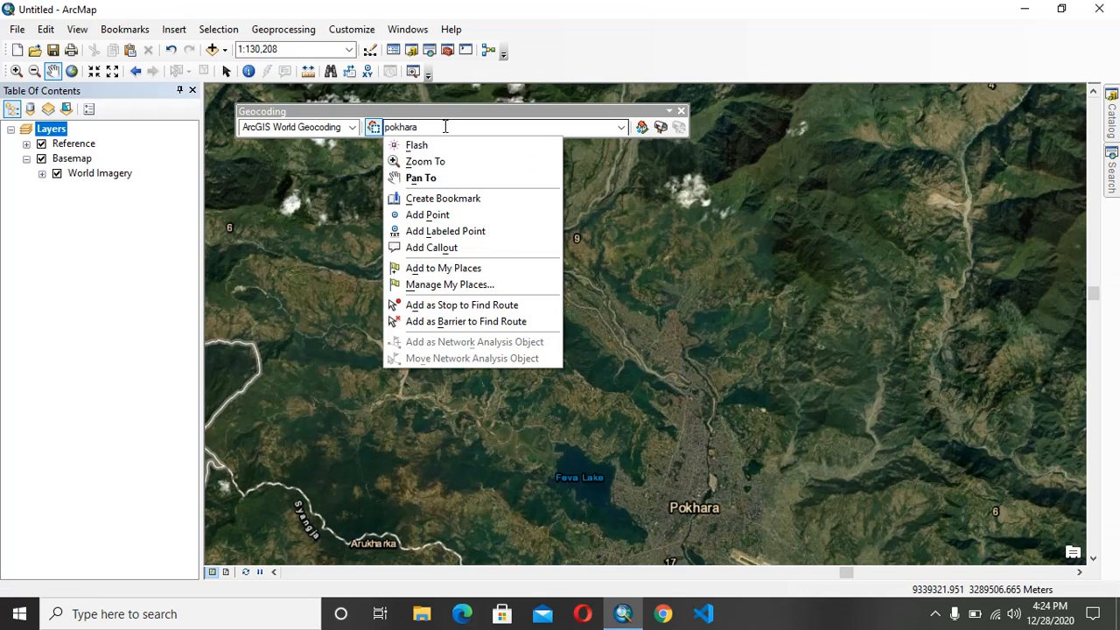
Add a point at the geocoded Pokhara location north of Fewa Lake
{"action": "left_click", "coordinate": [427, 214]}
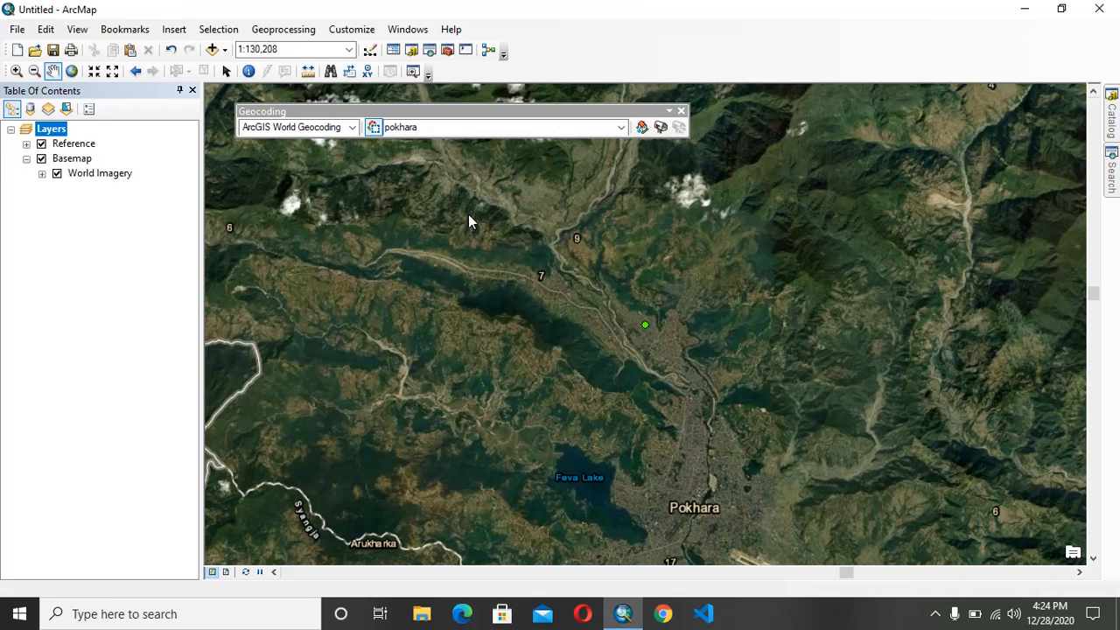
{"action": "mouse_move", "coordinate": [672, 368]}
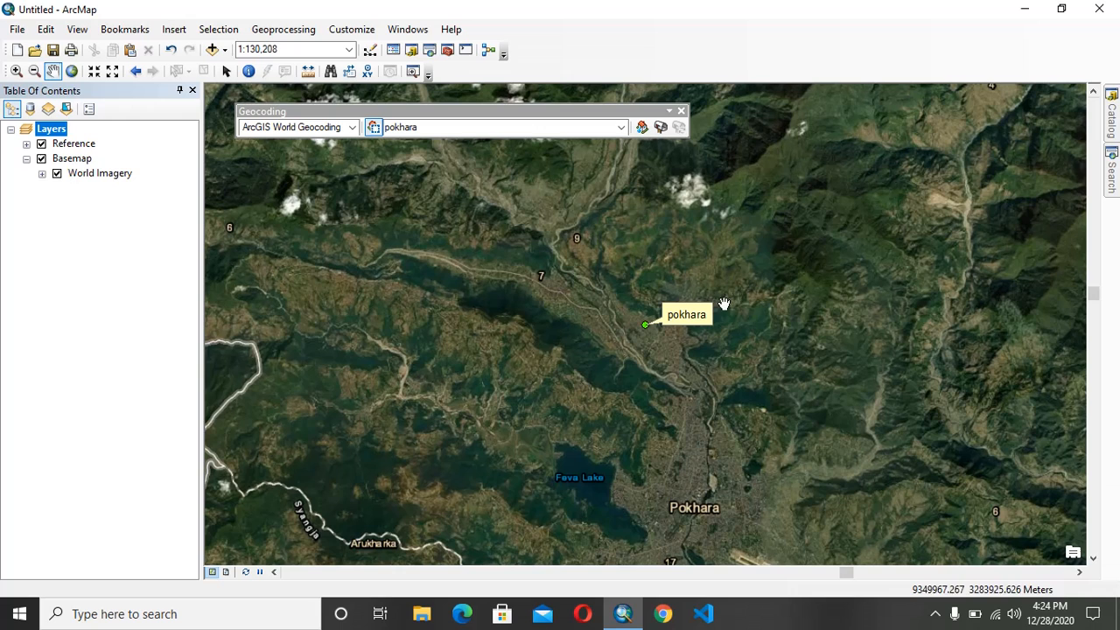
{"action": "mouse_move", "coordinate": [765, 415]}
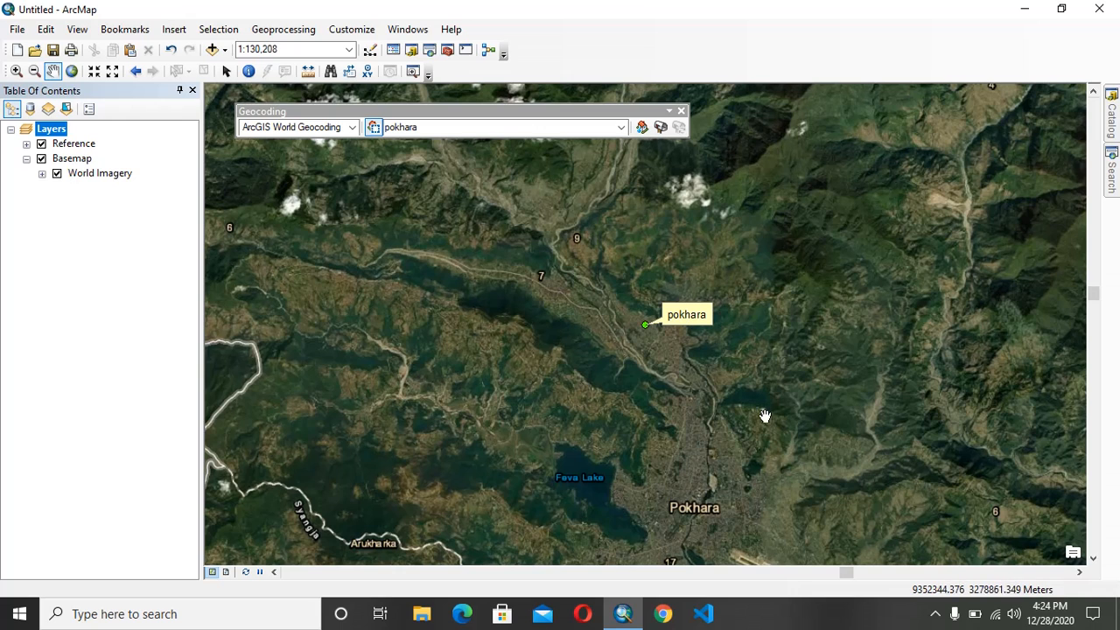
{"action": "mouse_move", "coordinate": [382, 156]}
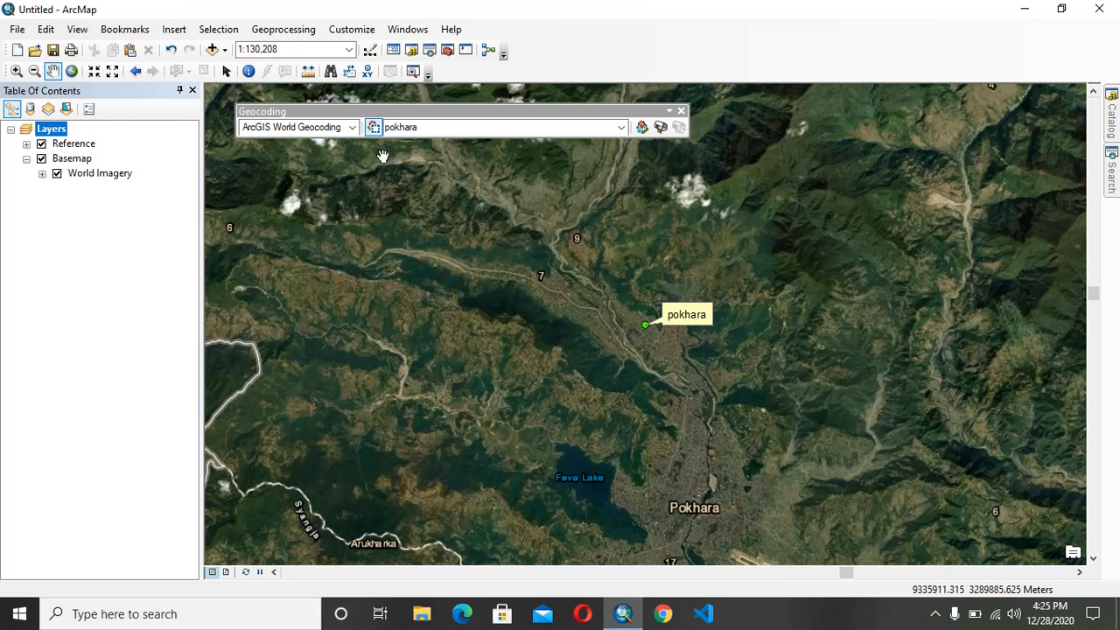